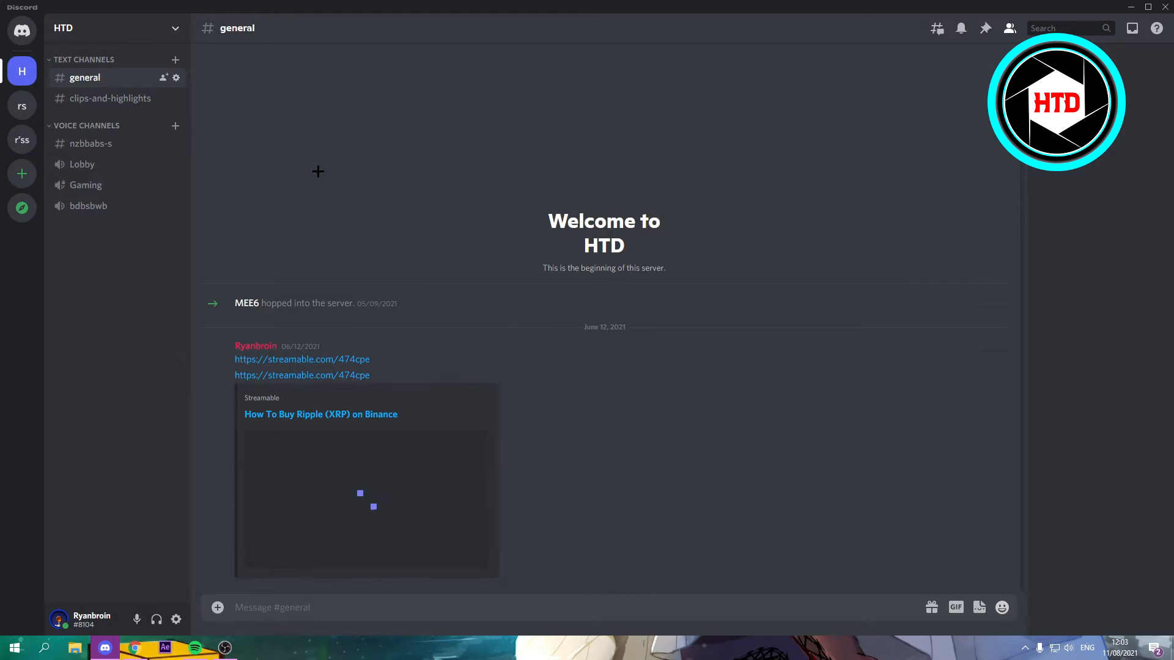
Leave the HTD server's general channel for the Friends home page via the Discord logo.
click(22, 31)
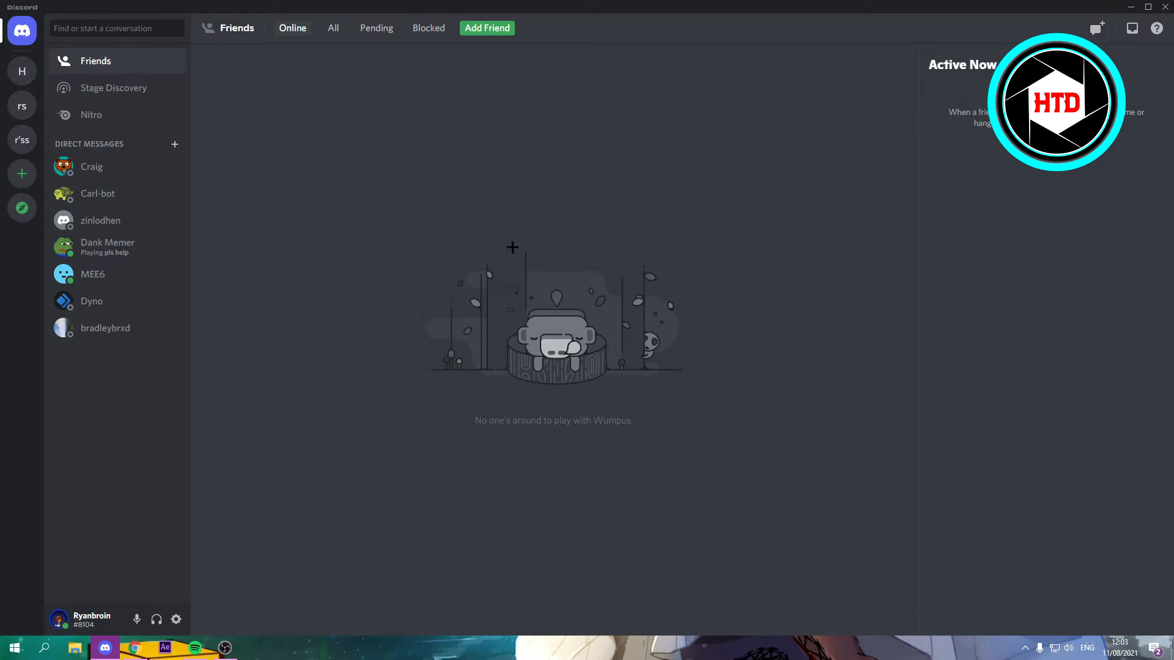
mouse_move(174, 619)
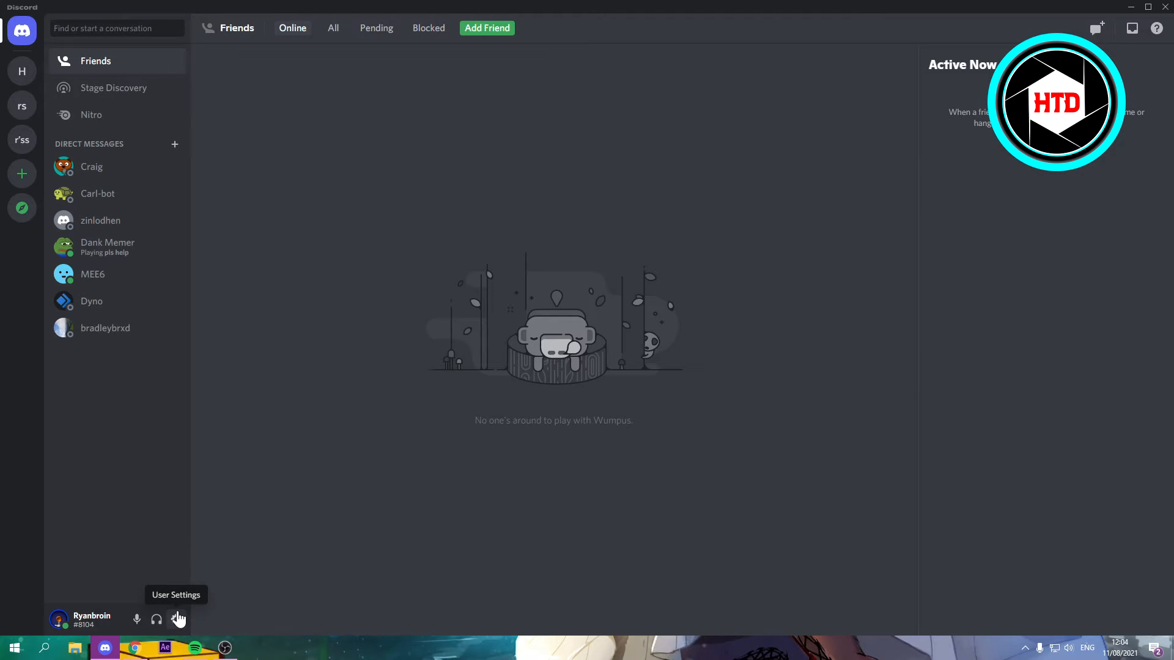
Bring up User Settings on the My Account page from the gear beside the username.
click(178, 619)
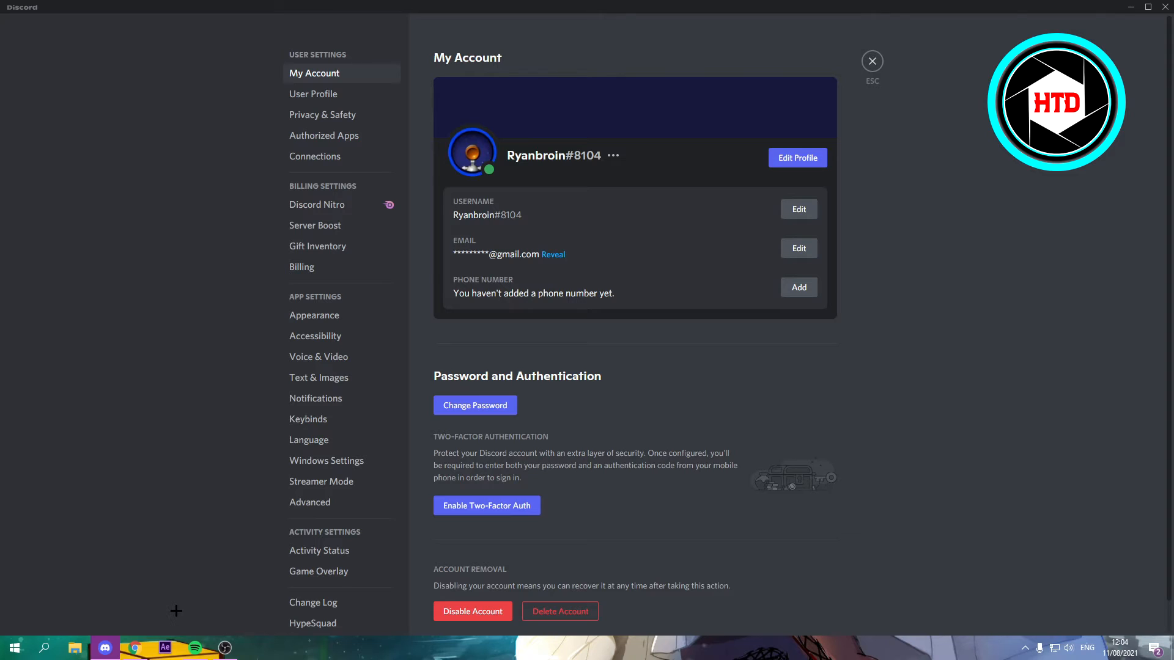
mouse_move(313, 95)
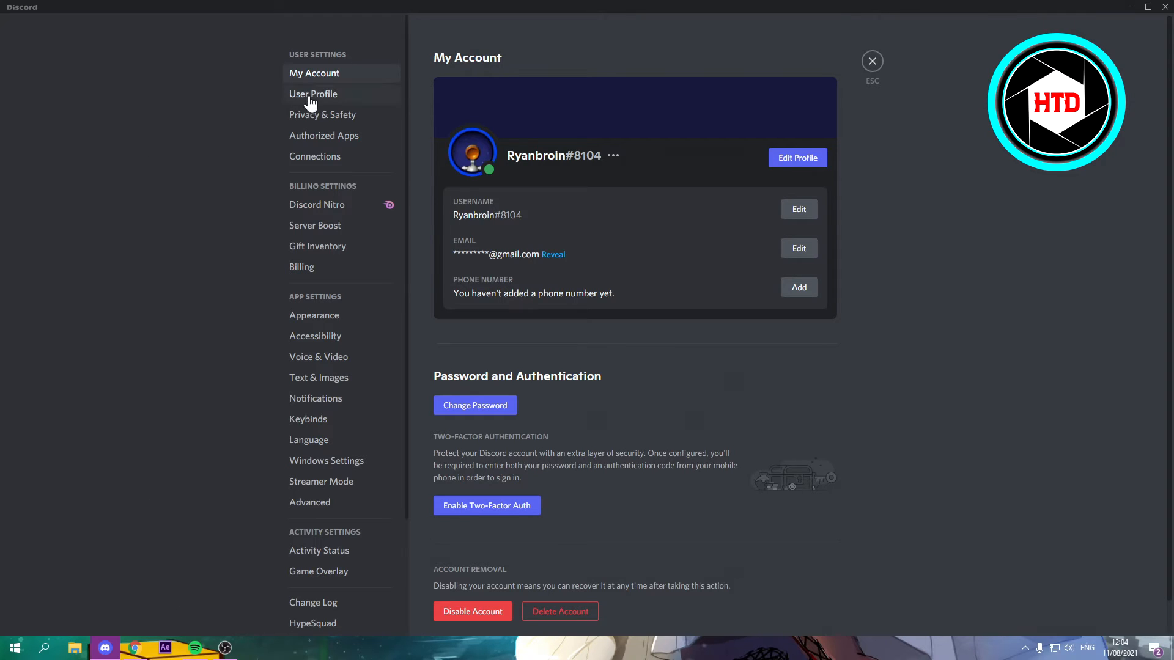
mouse_move(331, 105)
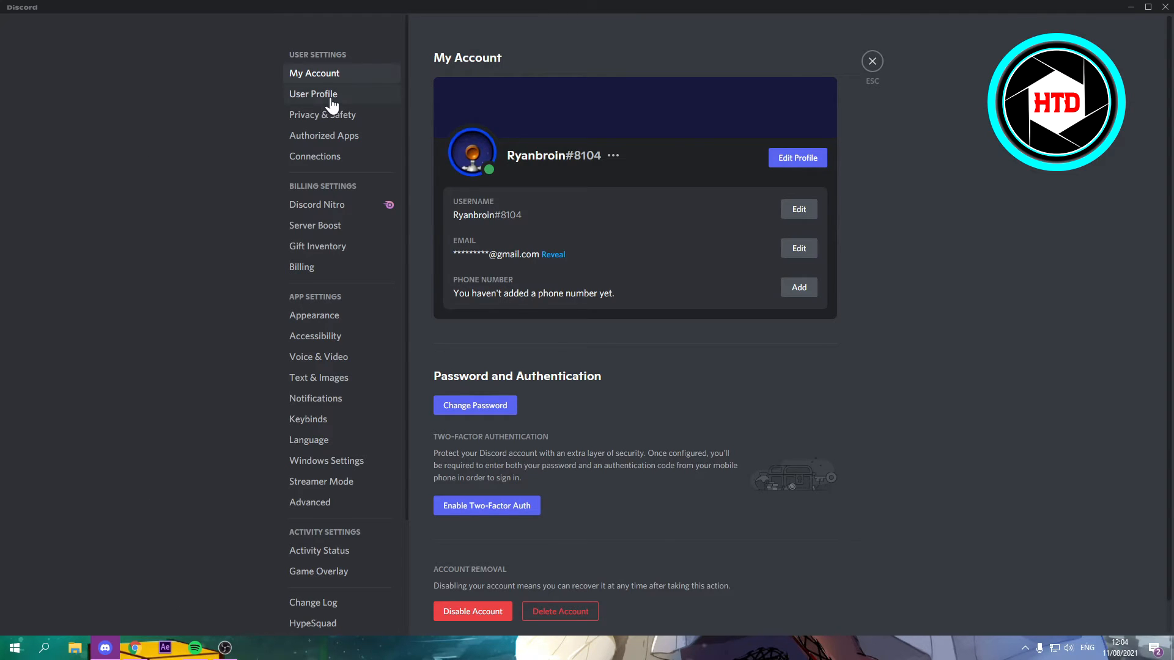
In User Profile settings, write 'how are you' into the About Me box.
click(314, 94)
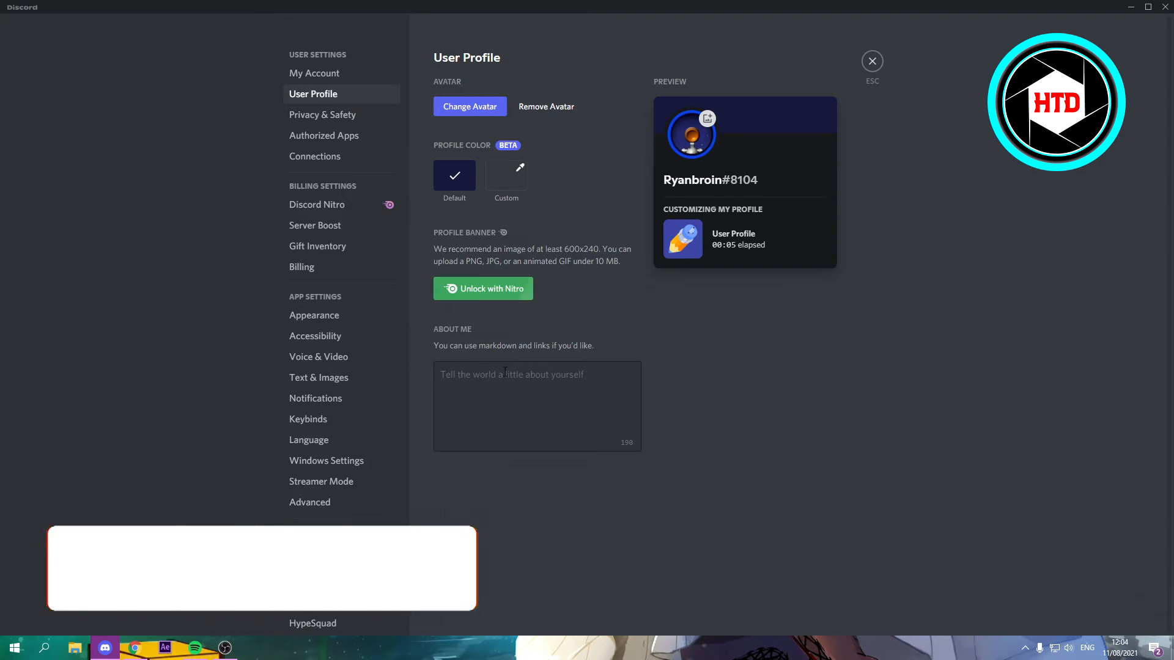
click(537, 406)
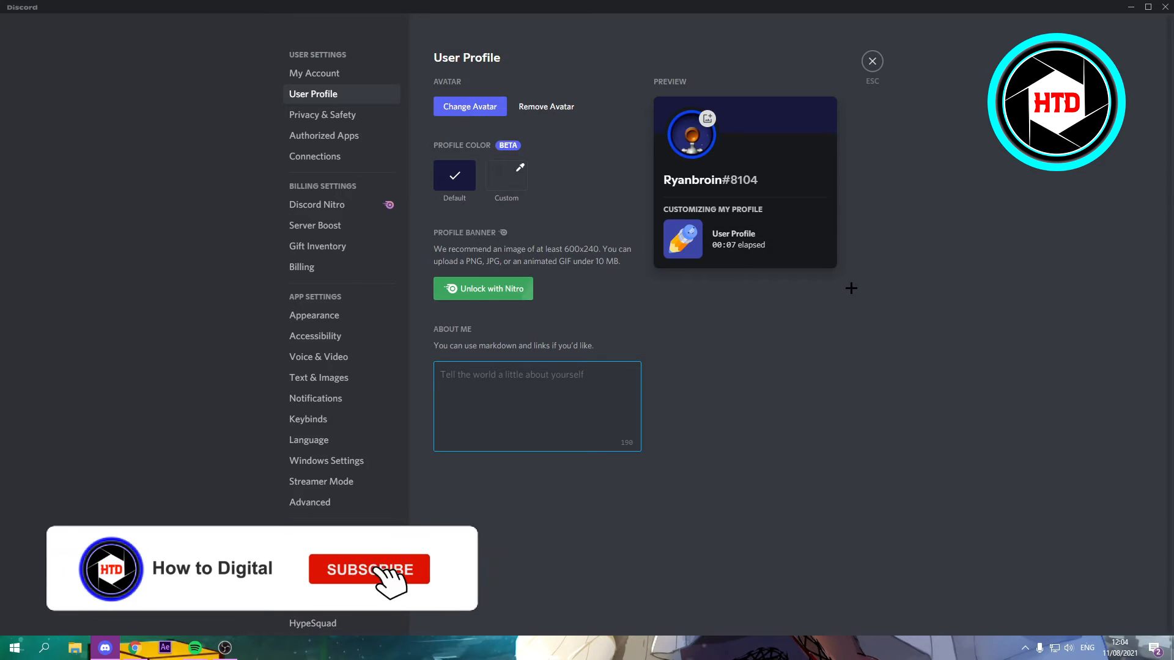
click(368, 569)
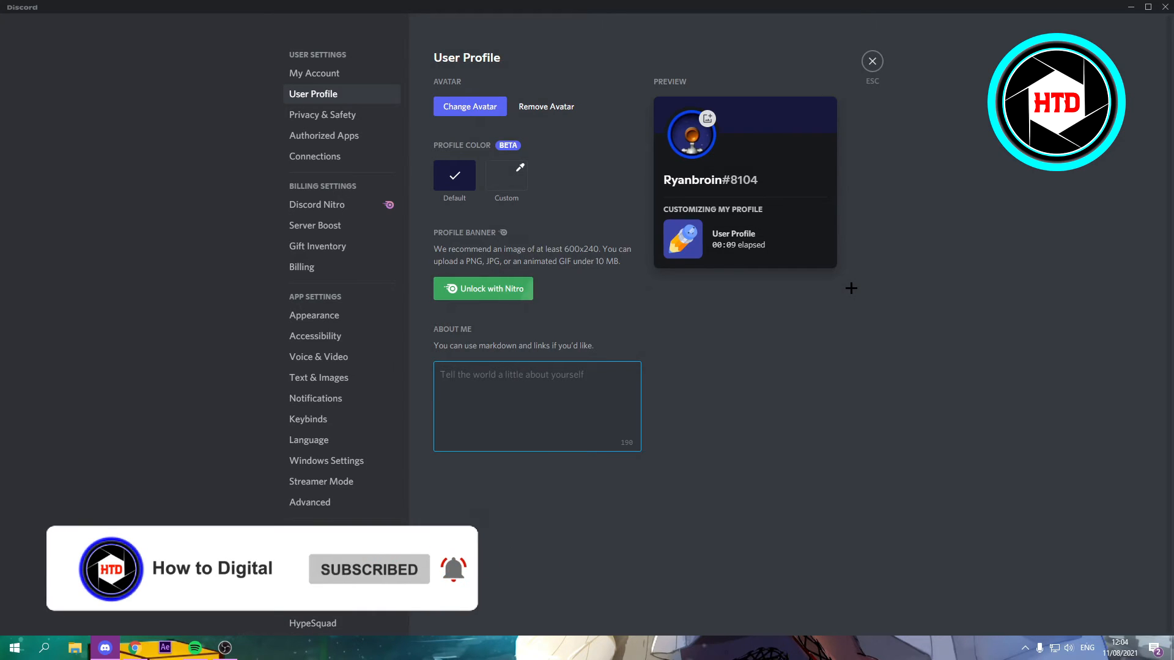
text(how are)
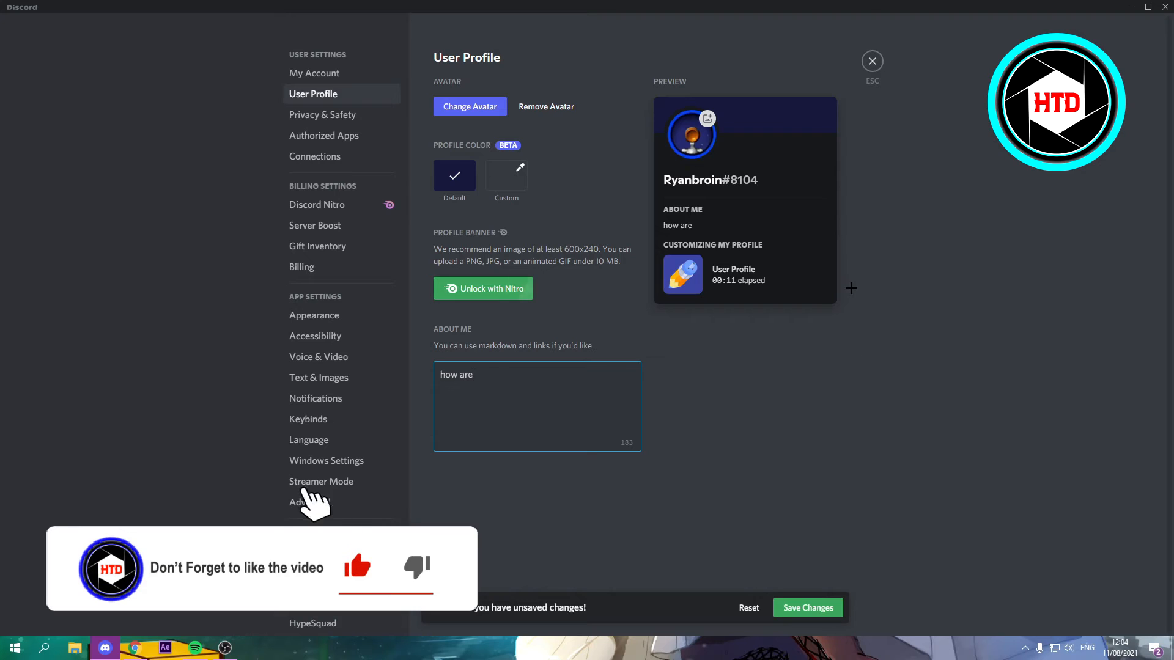
text(you)
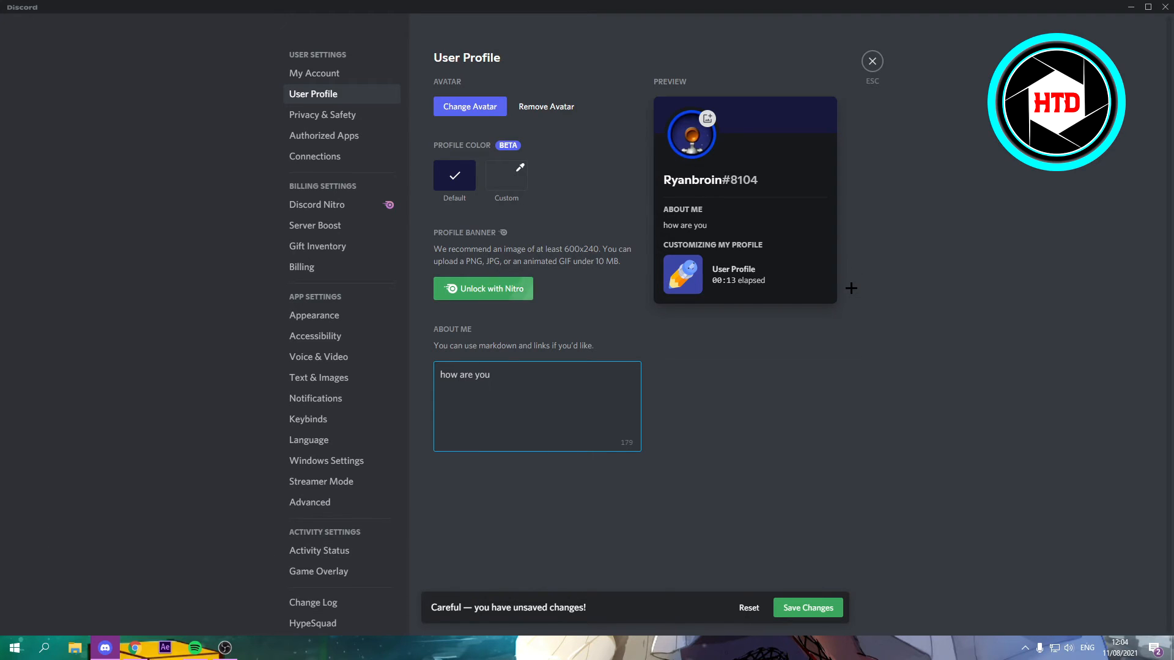
mouse_move(807, 628)
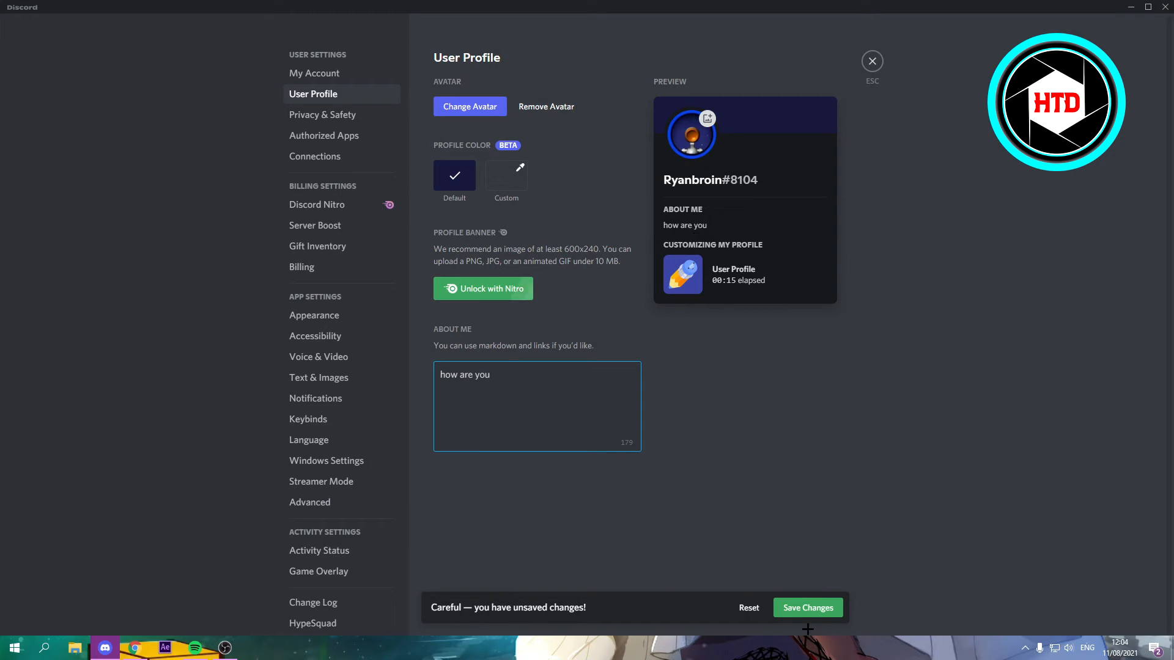
Save the About Me 'how are you', then add 'dfghdxgh' after it in the box.
click(807, 607)
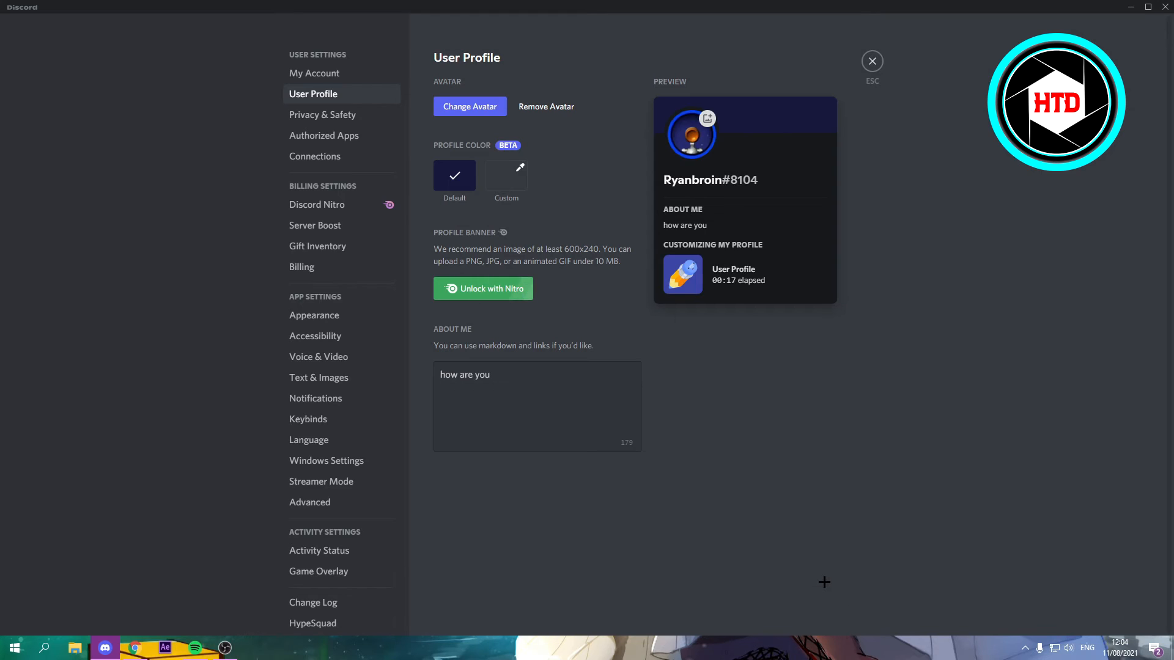
click(525, 378)
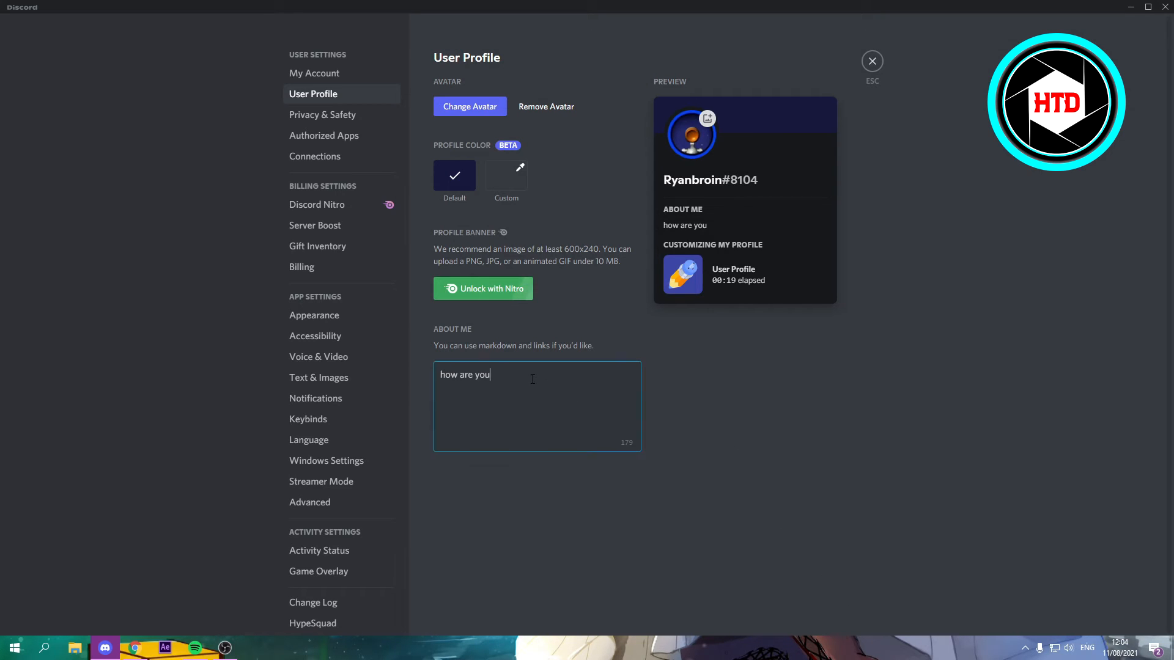
text(dfghdxgh)
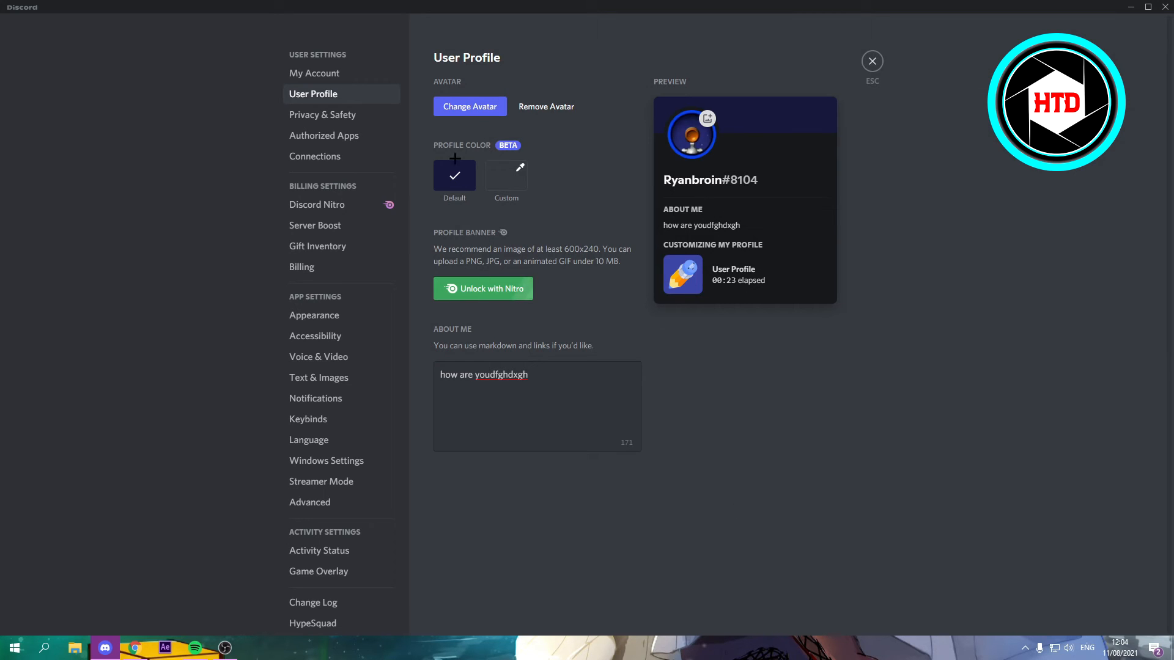
Pick a custom blue profile colour and close settings back to the Friends page.
click(506, 175)
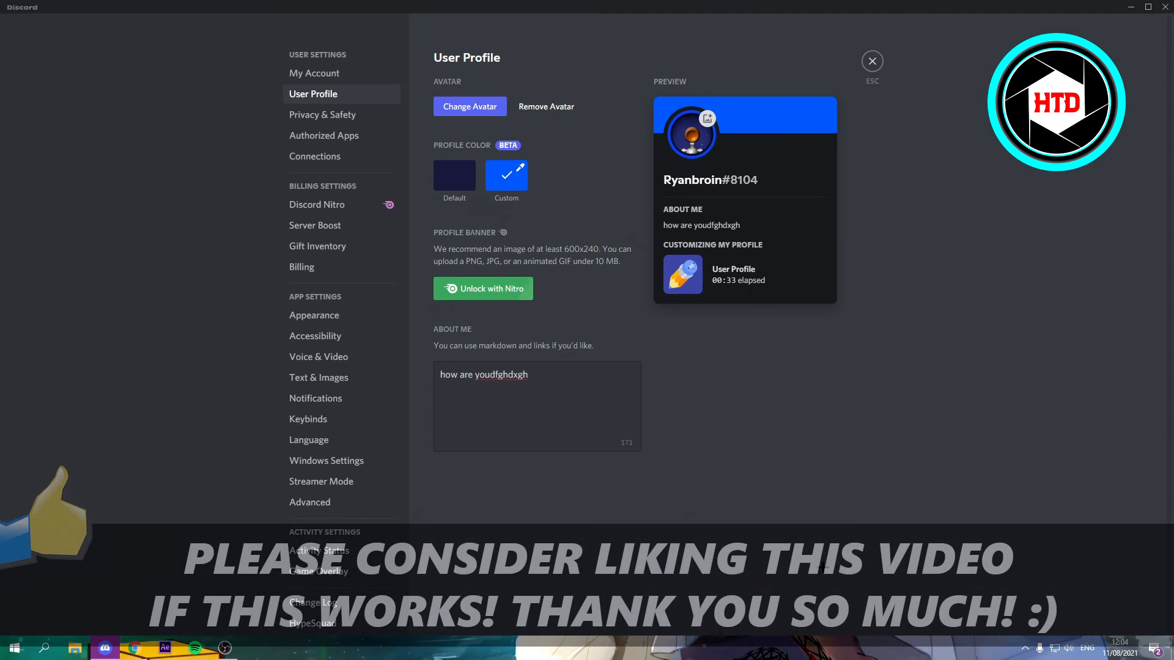
click(870, 62)
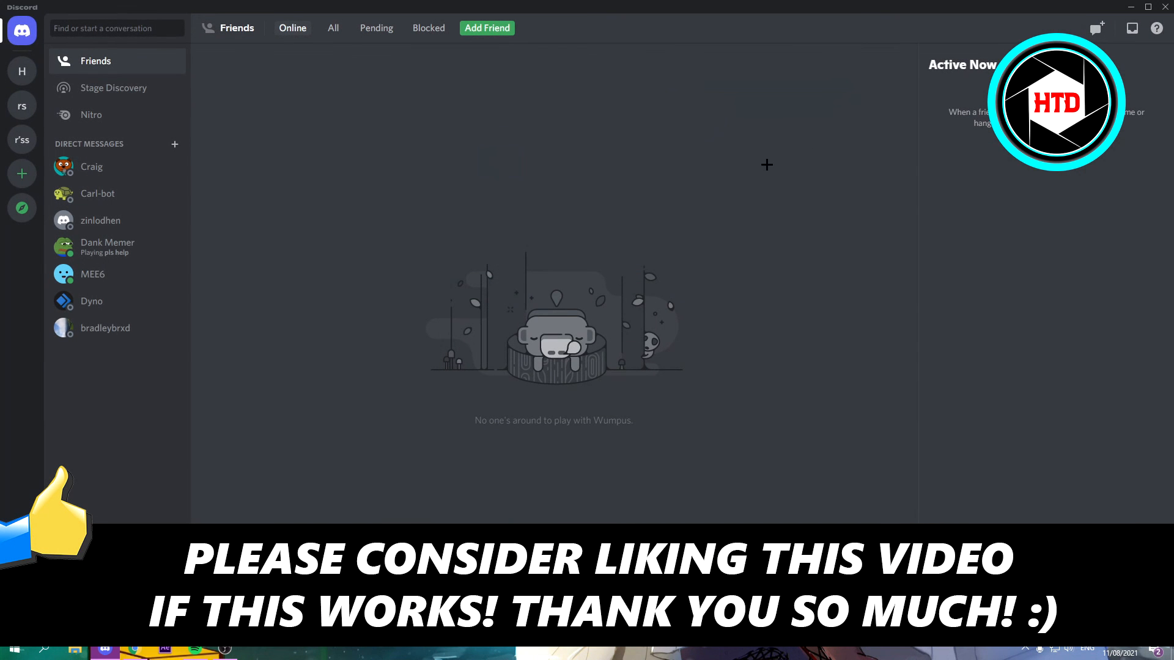
mouse_move(704, 236)
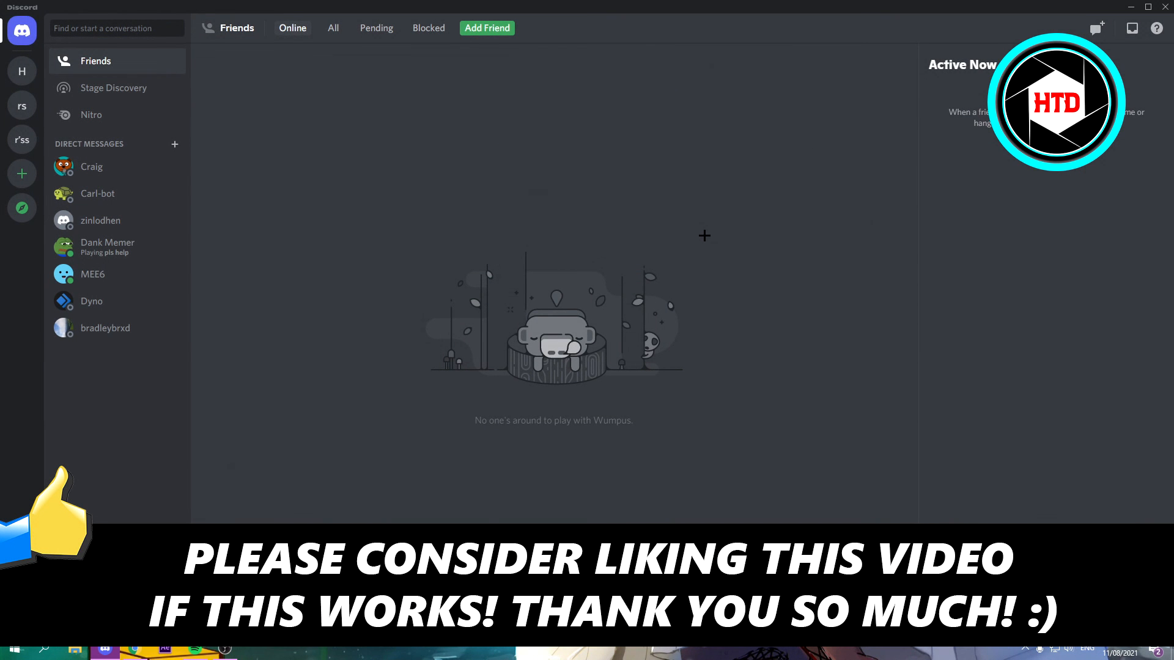
mouse_move(502, 359)
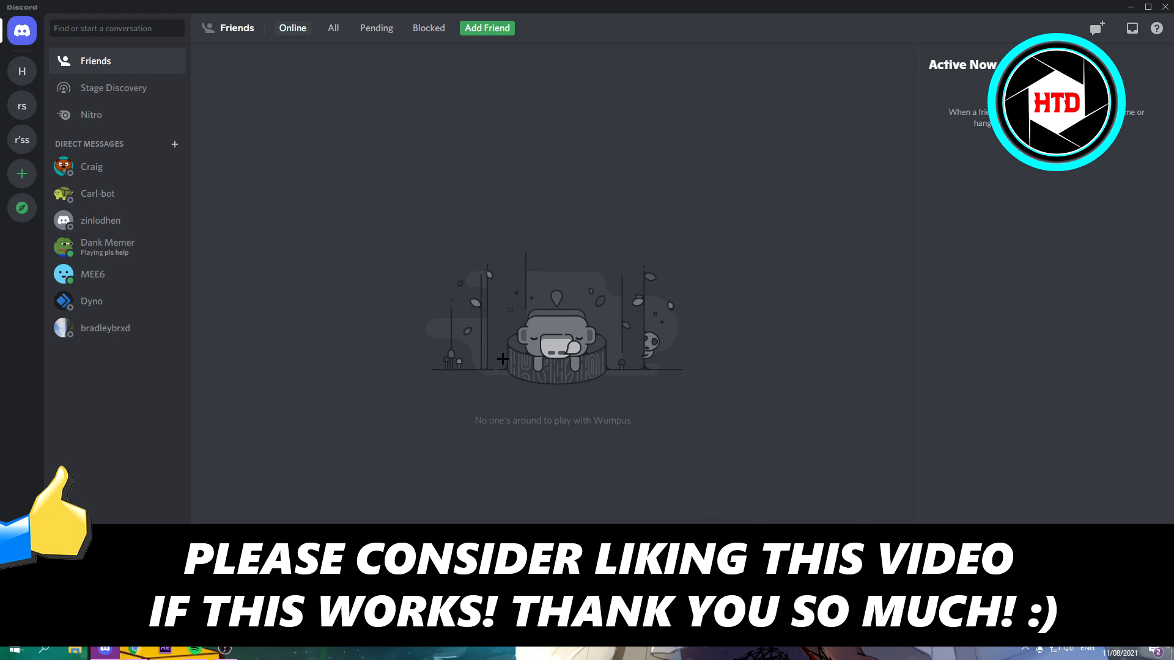